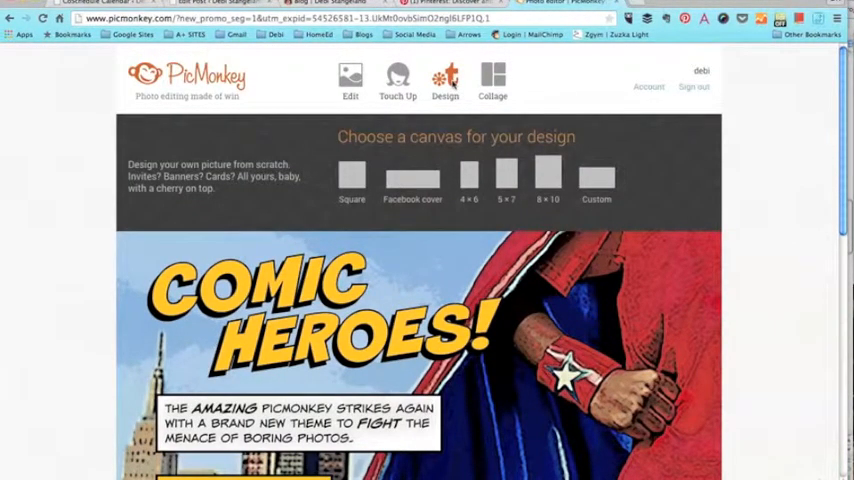
# - Choose a custom Design canvas and enter 735 by 1102 pixels as its size
pyautogui.click(492, 78)
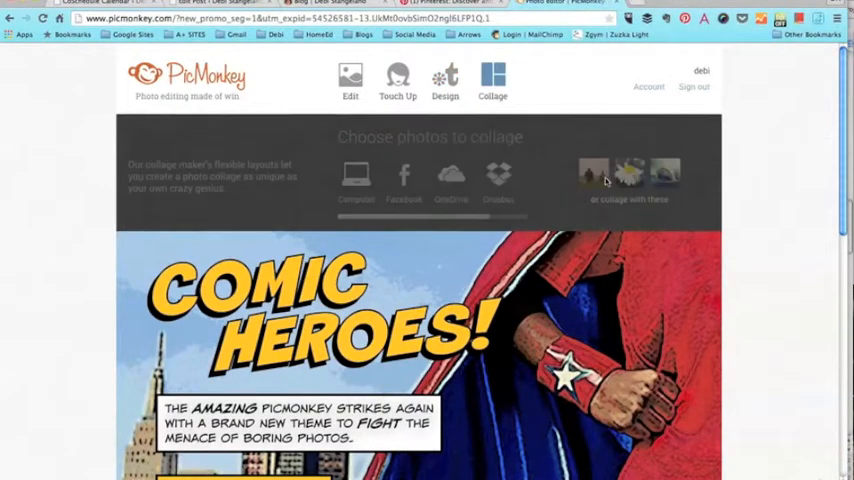
pyautogui.click(444, 80)
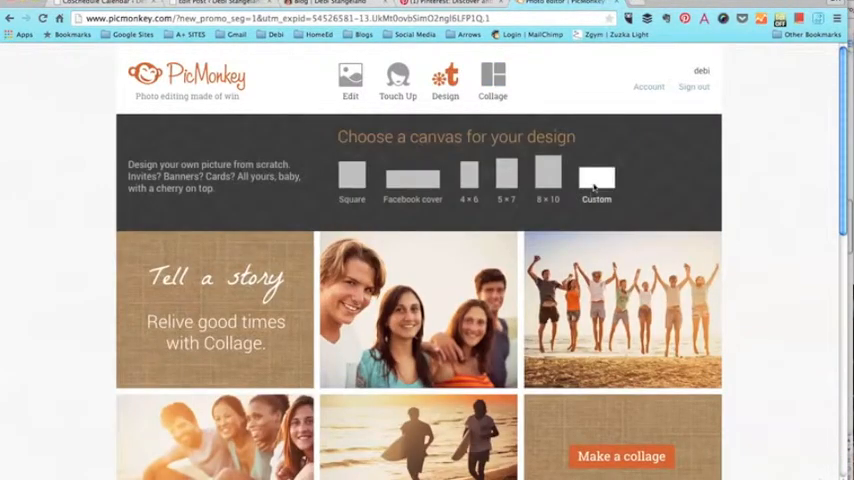
pyautogui.click(596, 180)
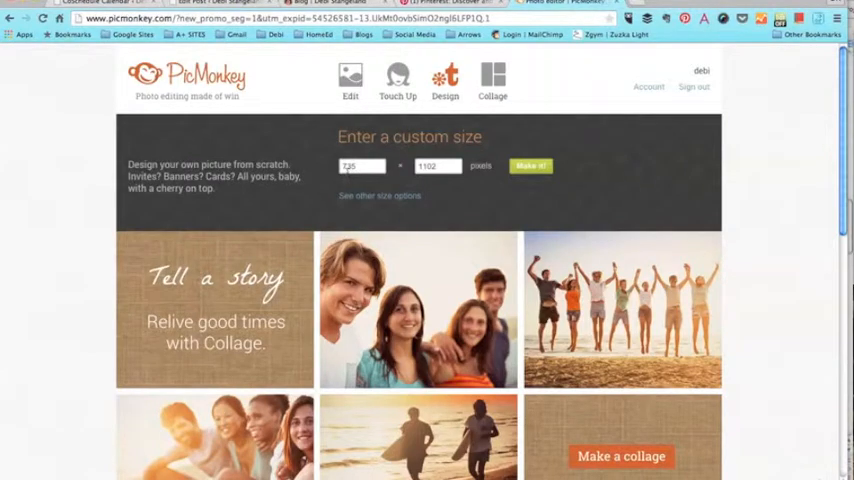
pyautogui.click(530, 166)
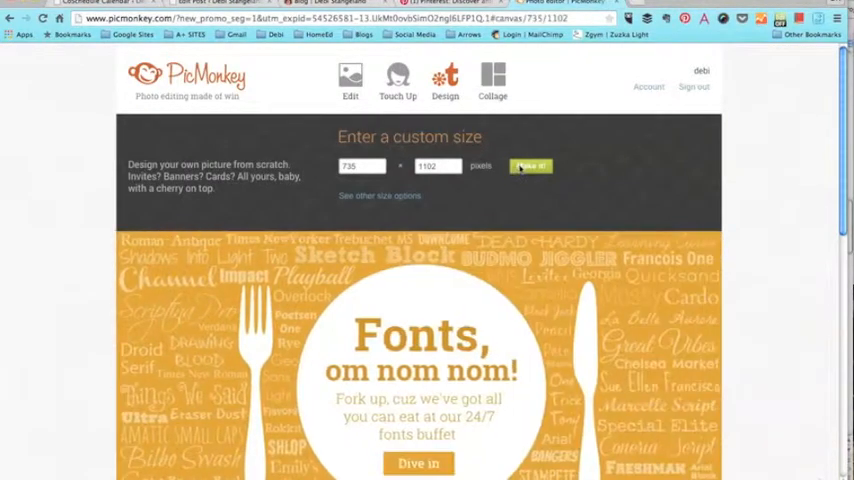
# - Create the blank white 735 by 1102 canvas in the editor
pyautogui.click(532, 166)
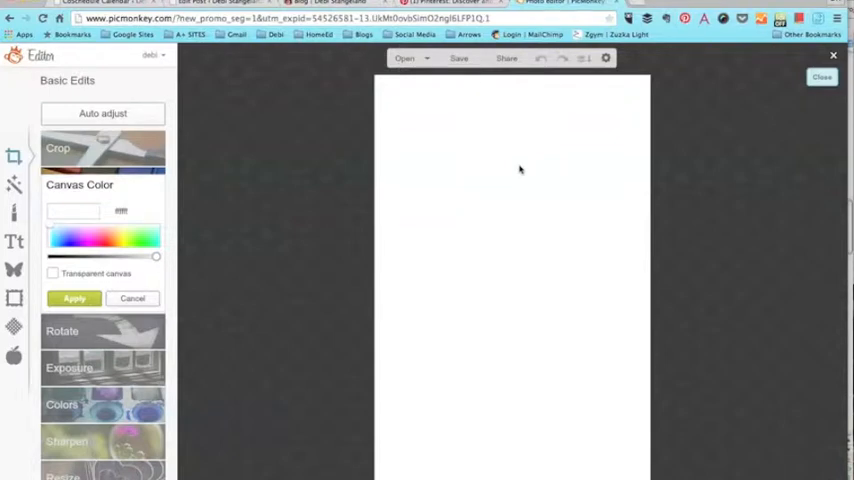
pyautogui.moveTo(98, 200)
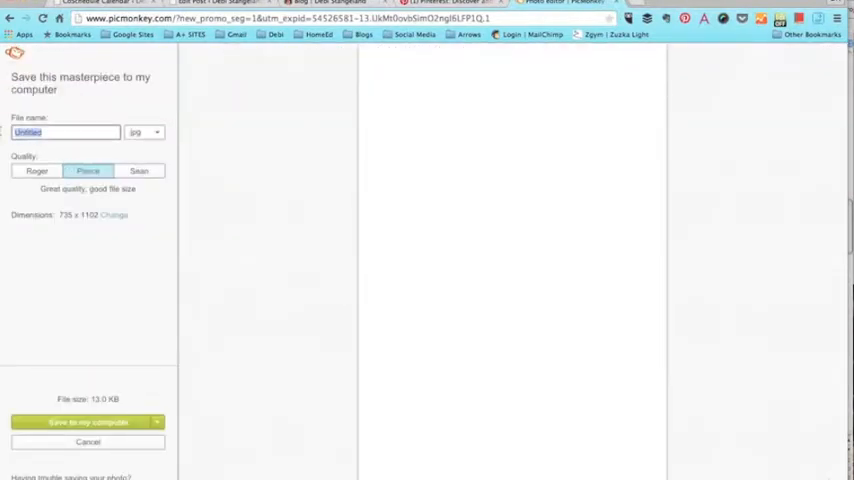
# - Name the canvas '1 POST PIN 735' as a JPG and start saving it to the computer
pyautogui.write('1 POST PIN 735')
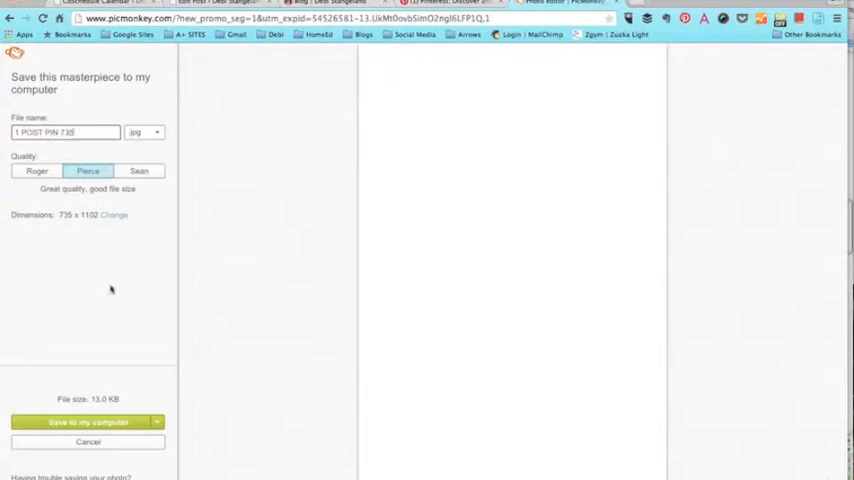
pyautogui.click(88, 420)
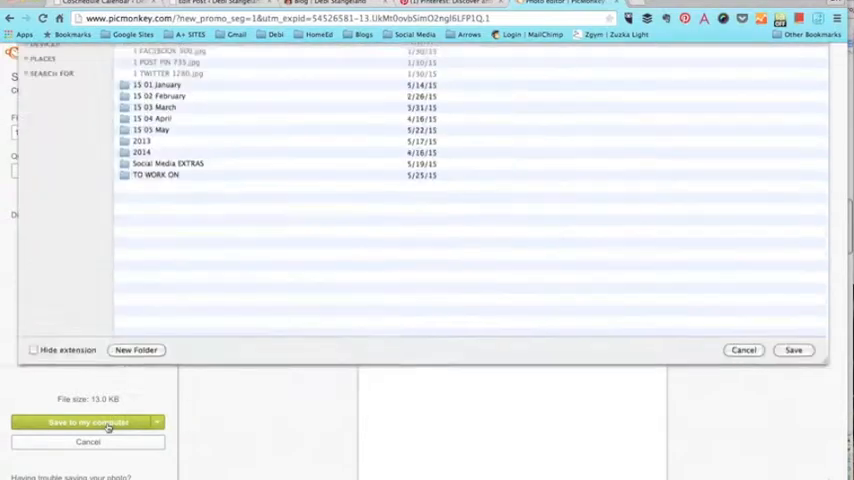
# - Save the file, close the Save panel and exit the editor without saving, back to the home page
pyautogui.click(88, 422)
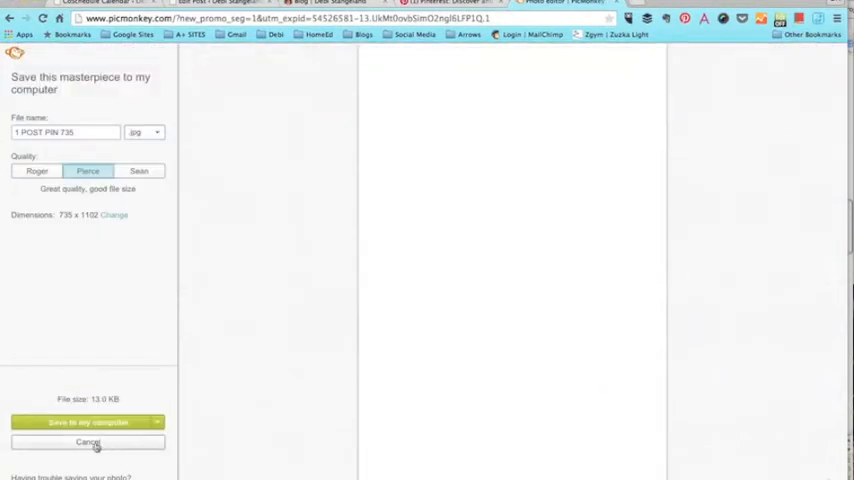
pyautogui.click(88, 442)
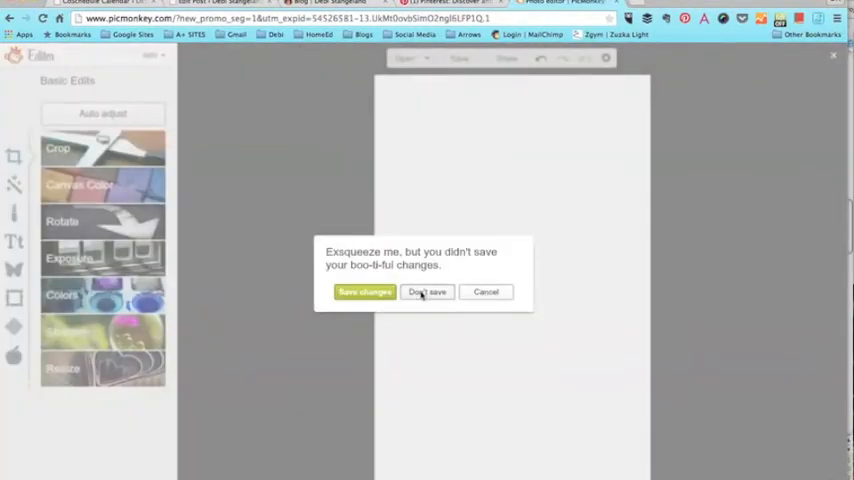
pyautogui.click(428, 292)
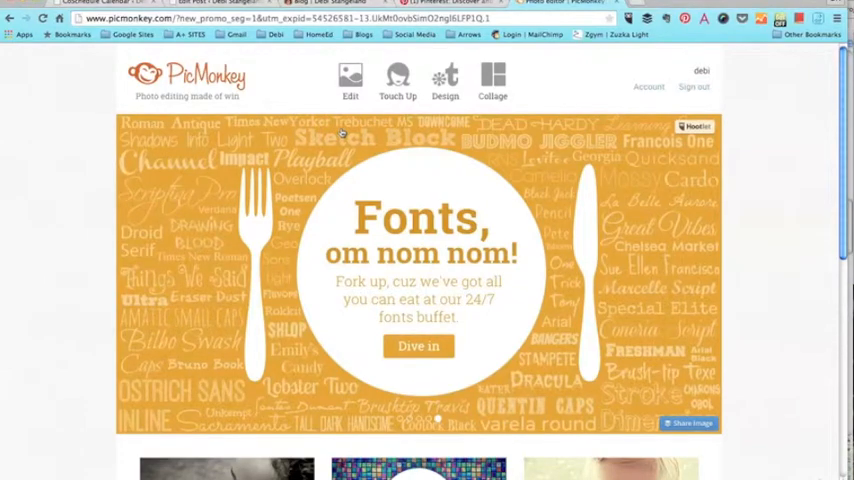
# - Open the saved '1 POST PIN 735.jpg' from the computer back into the editor via Edit
pyautogui.click(350, 80)
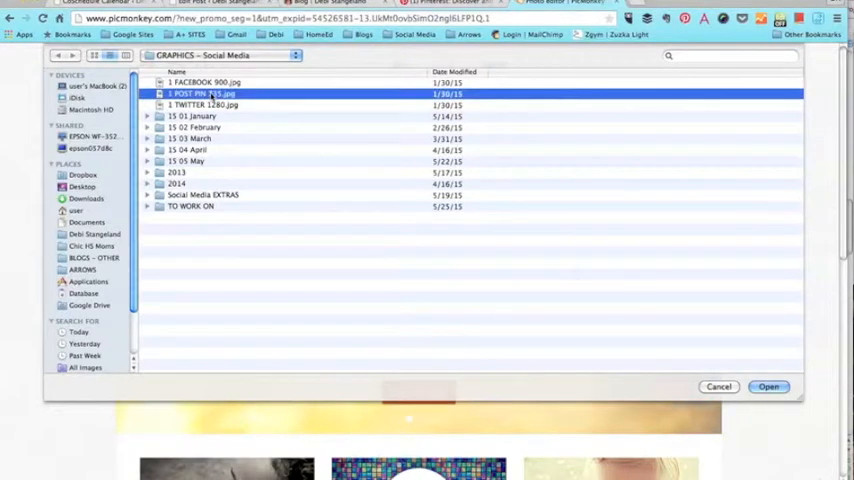
pyautogui.click(768, 388)
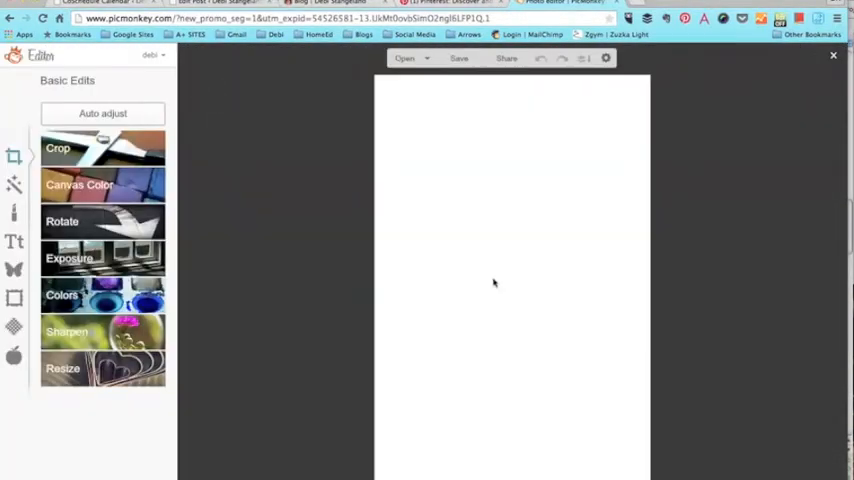